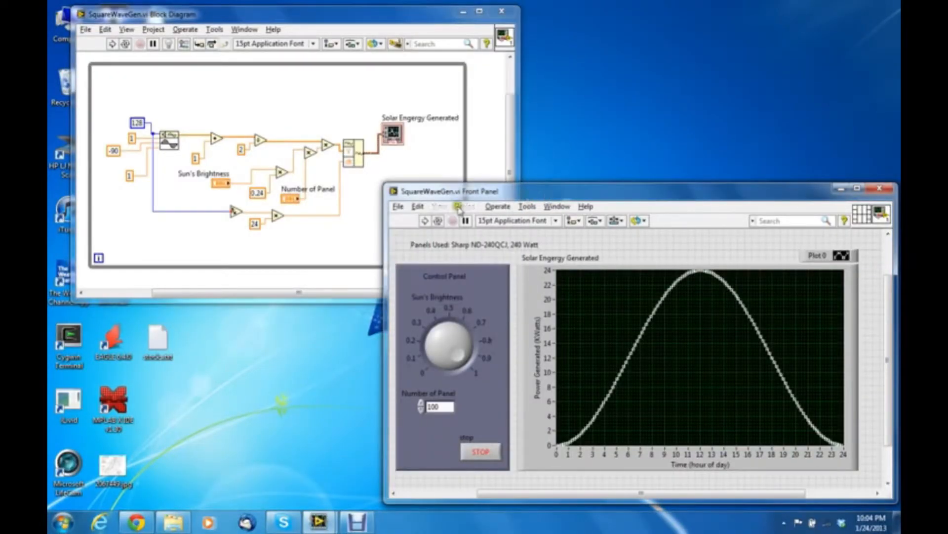
Step: Run the solar energy VI so the power graph plots over 24 hours
left_click(425, 220)
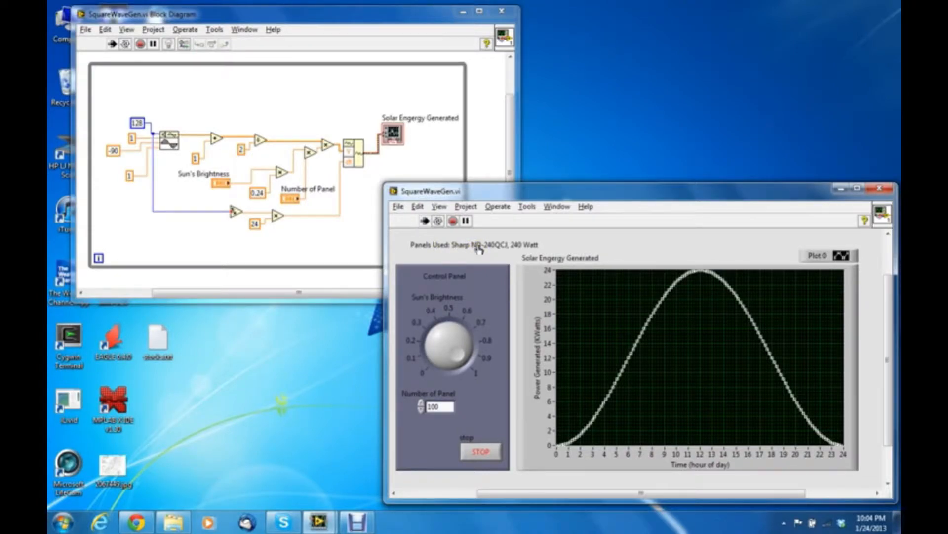
Step: Sweep the Sun's Brightness knob down to about 0.3 and back to 0.5 while the VI runs
left_click_drag(459, 342, 450, 345)
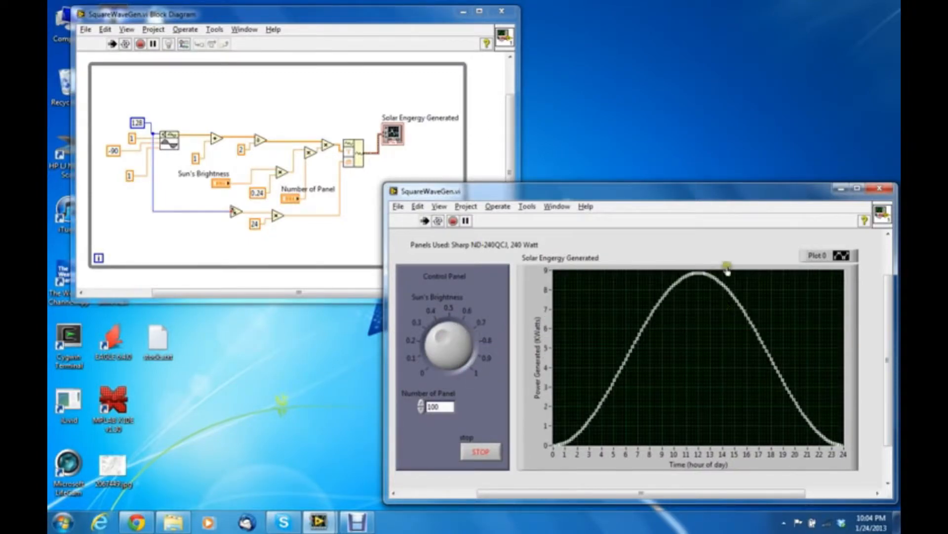
left_click_drag(450, 336, 459, 363)
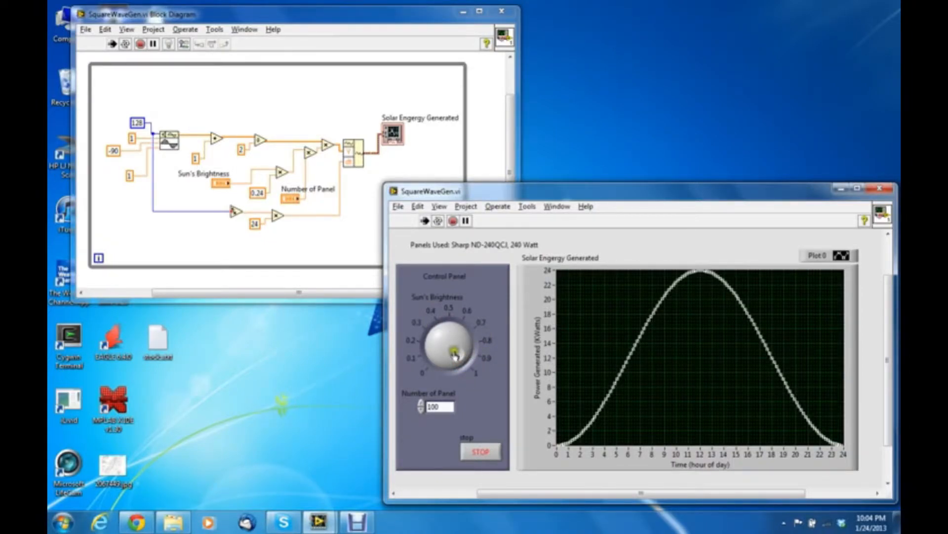
left_click_drag(452, 352, 435, 339)
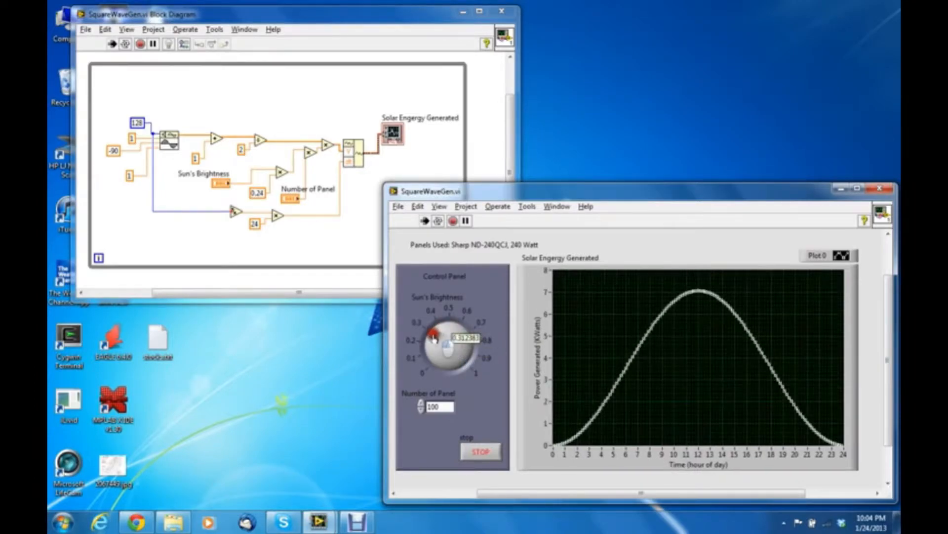
left_click_drag(434, 341, 468, 360)
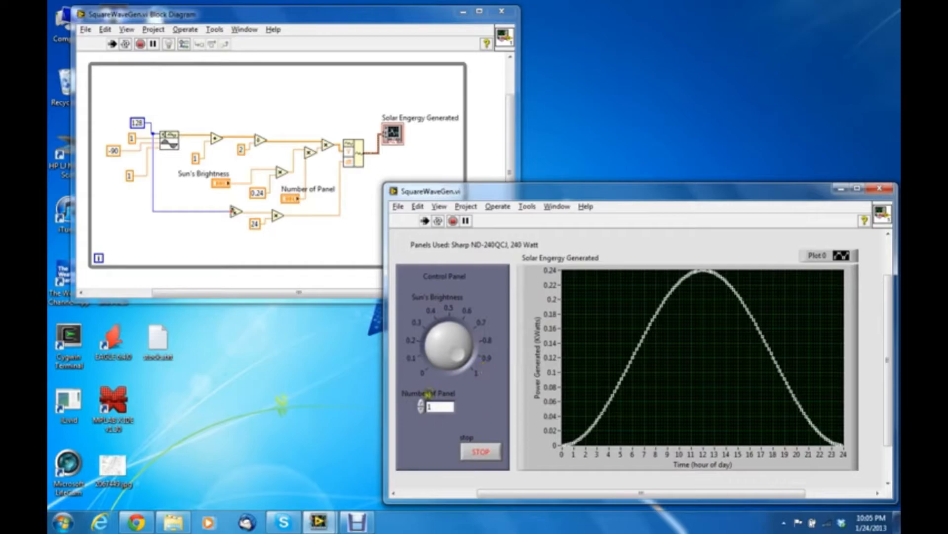
Step: Restore the Number of Panel control to 100 so the graph peaks at 24 kW
type("100")
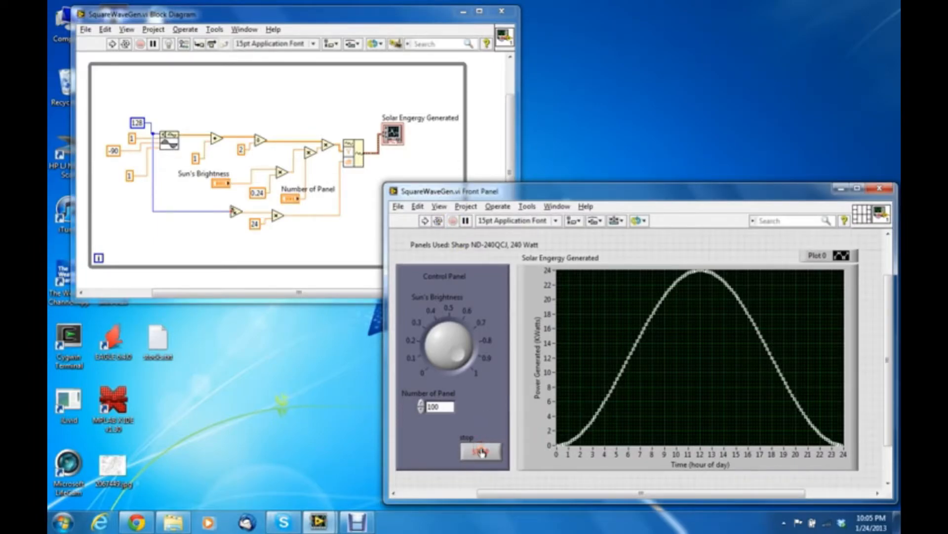
Step: Stop the running VI with the STOP button
left_click(480, 451)
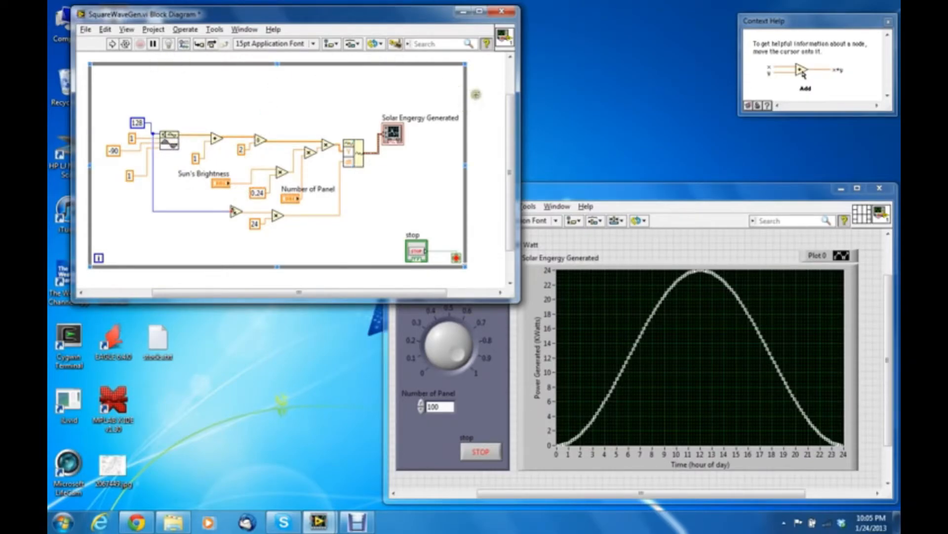
left_click(505, 133)
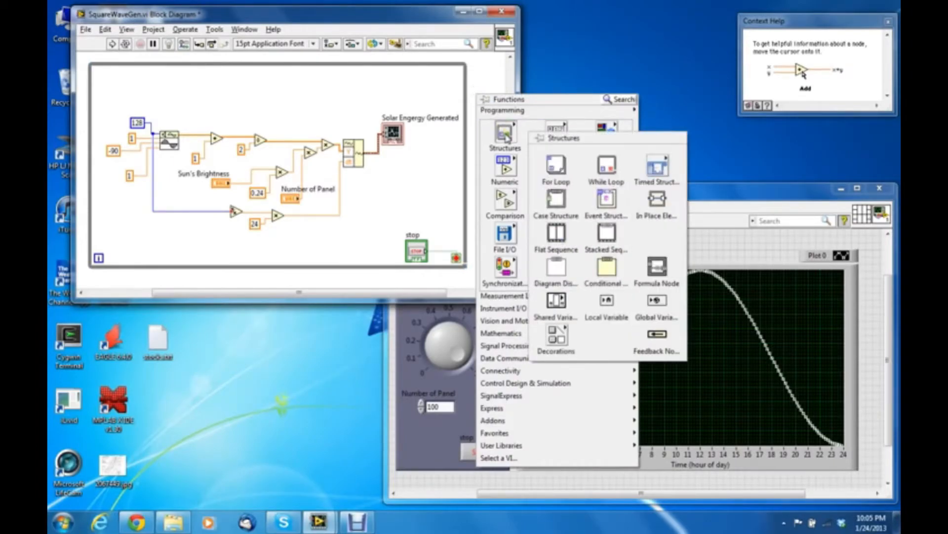
mouse_move(605, 169)
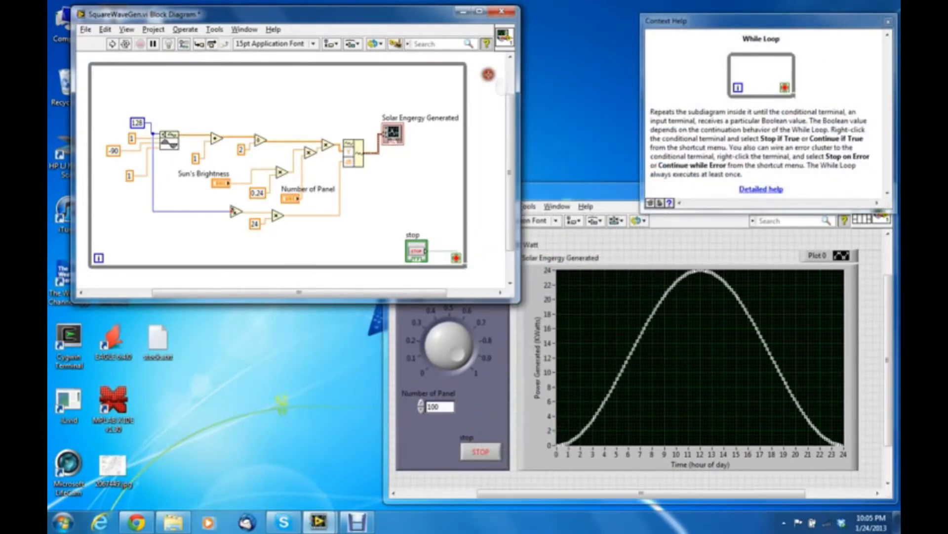
mouse_move(171, 140)
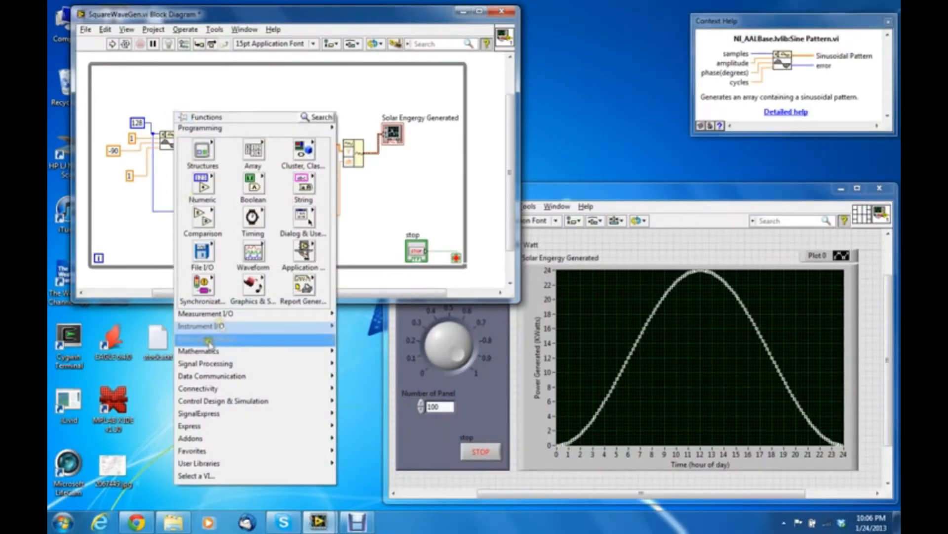
left_click(202, 325)
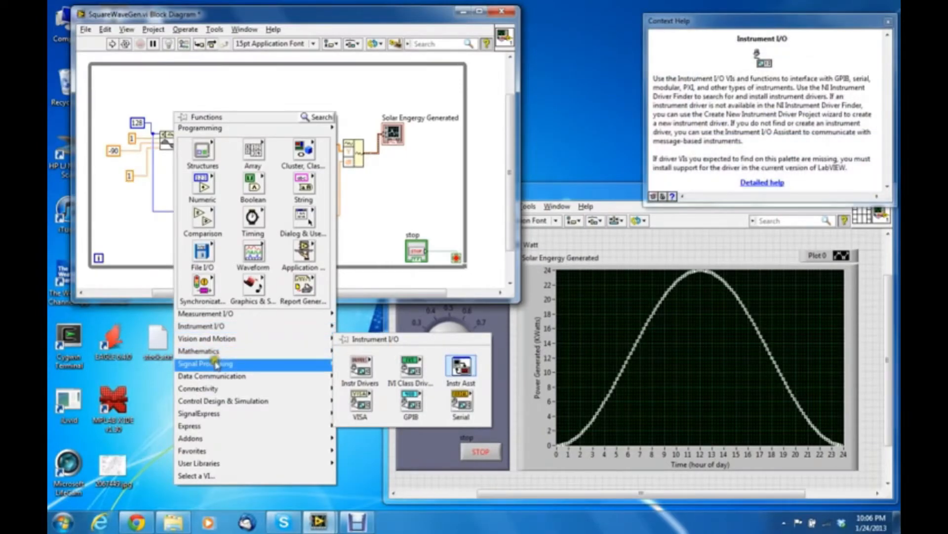
left_click(205, 363)
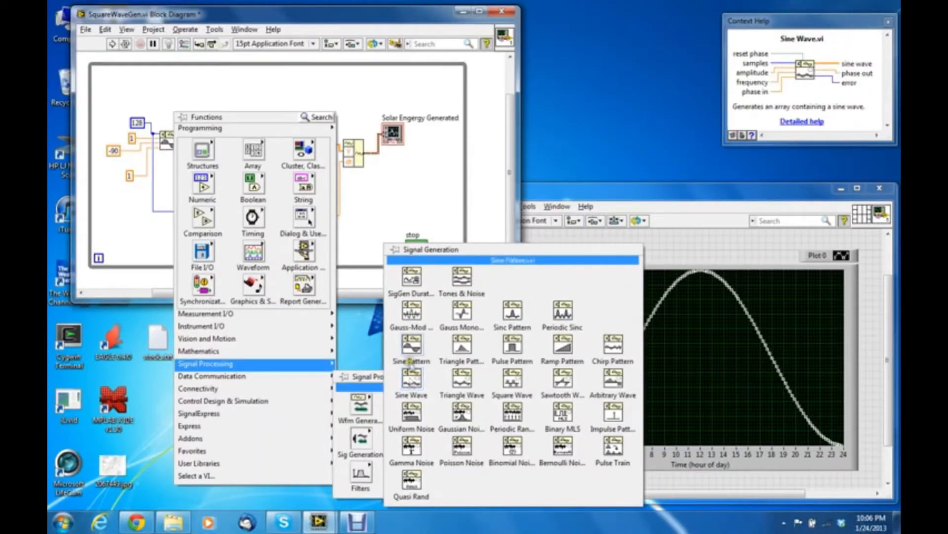
mouse_move(411, 345)
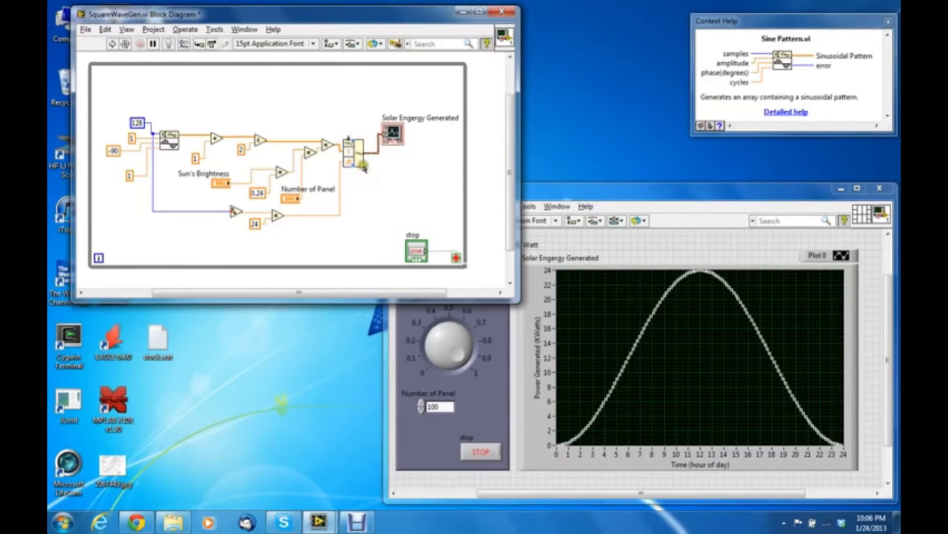
mouse_move(359, 162)
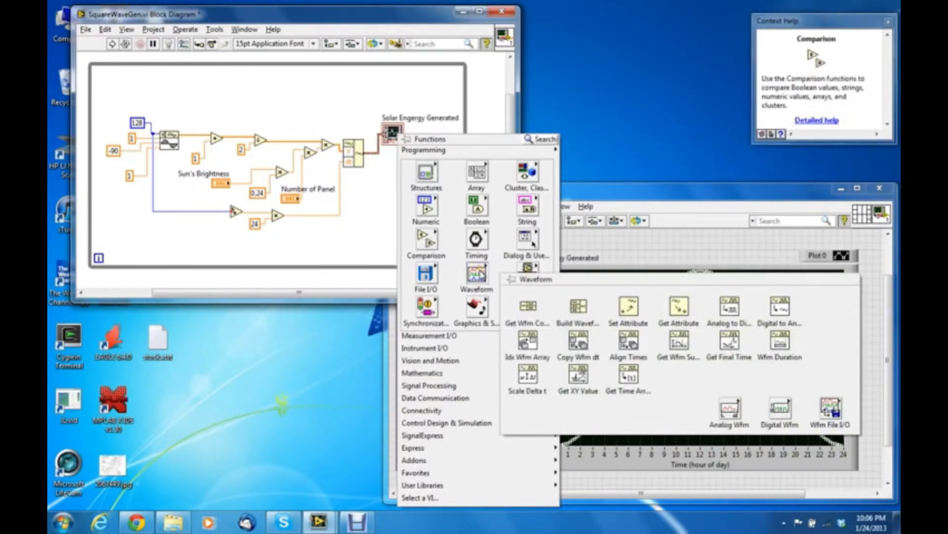
mouse_move(578, 305)
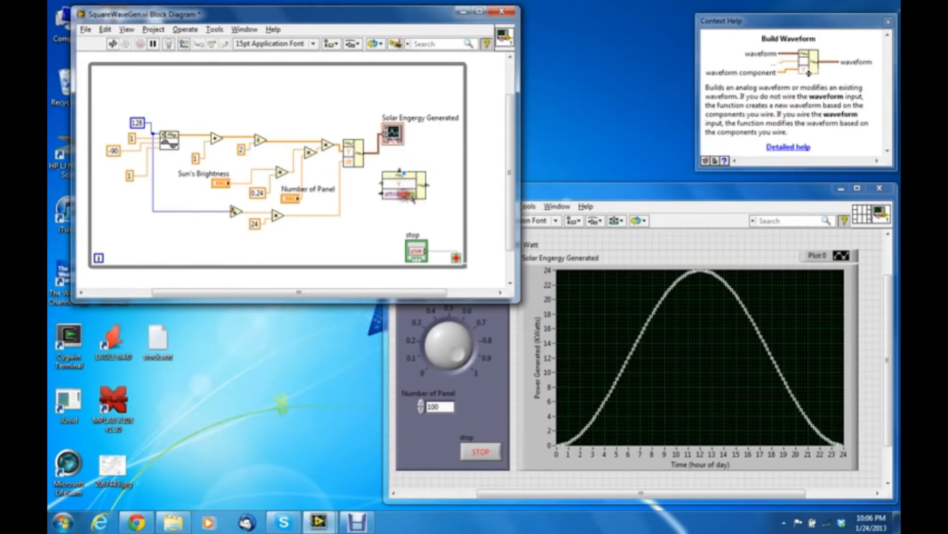
Step: Bring up the Select Item choices for the Build Waveform input, offering Y and attributes
right_click(393, 193)
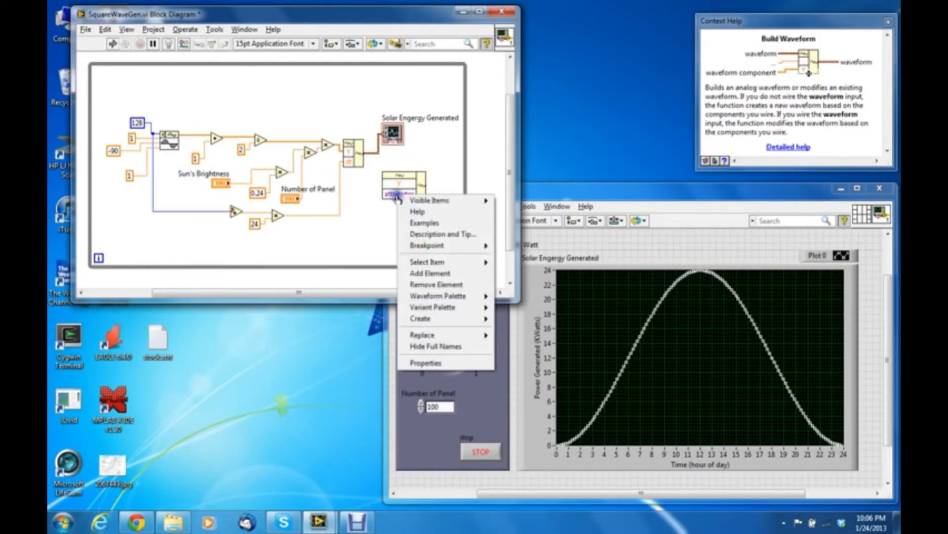
mouse_move(427, 261)
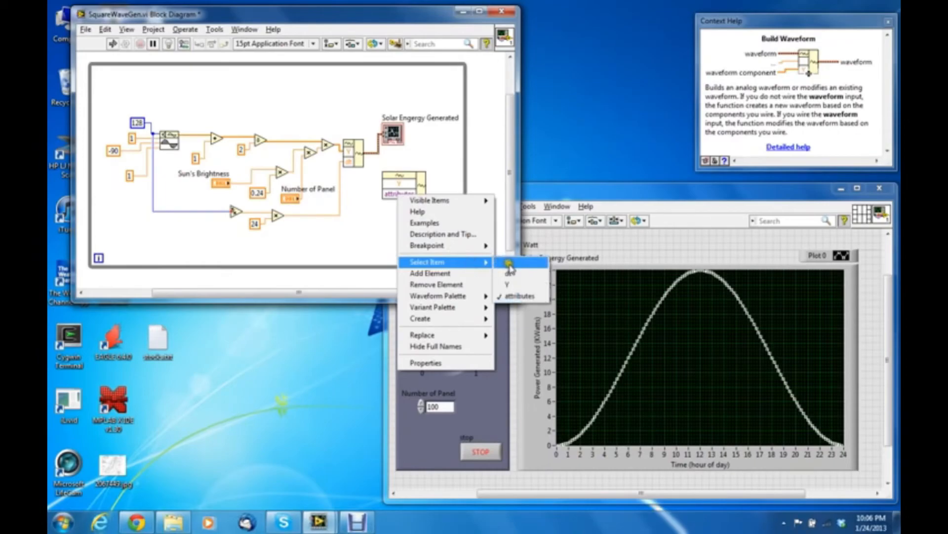